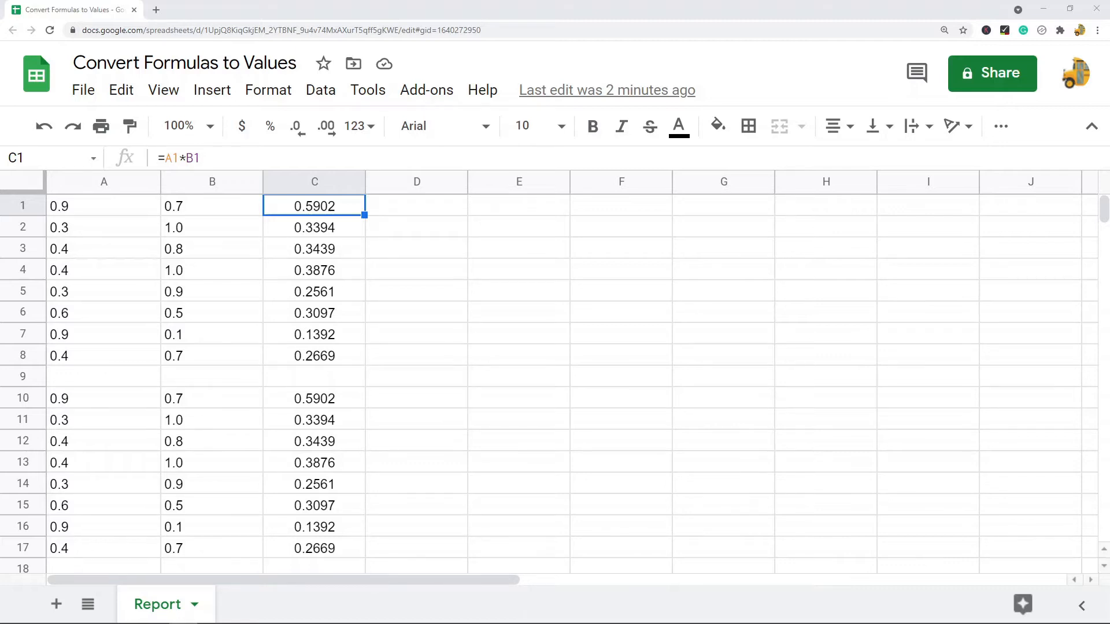
mouse_move(775, 328)
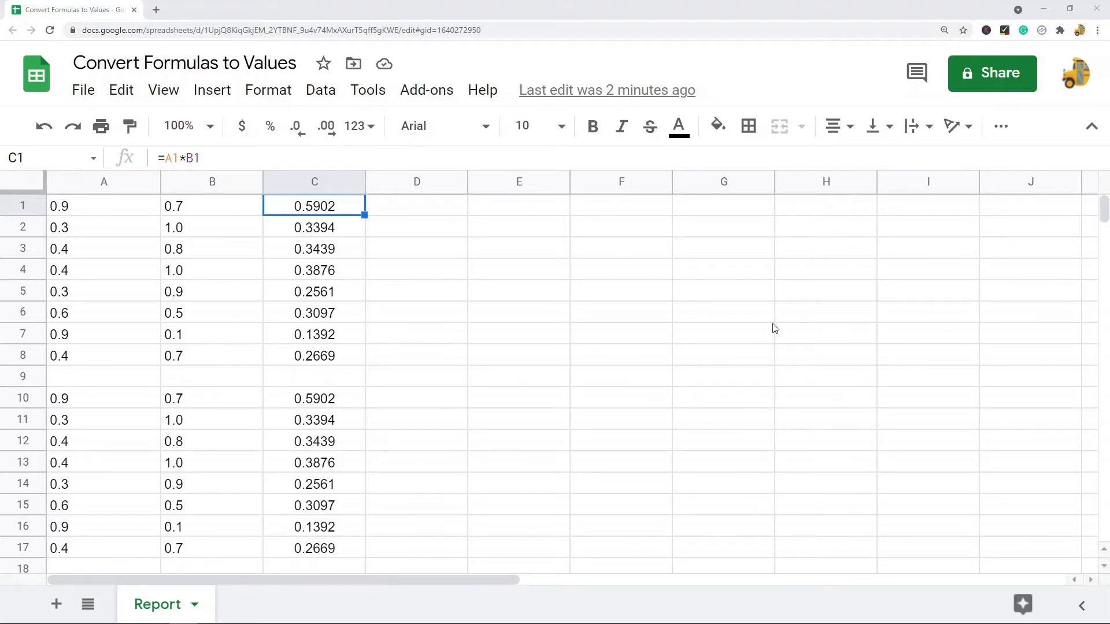
mouse_move(451, 423)
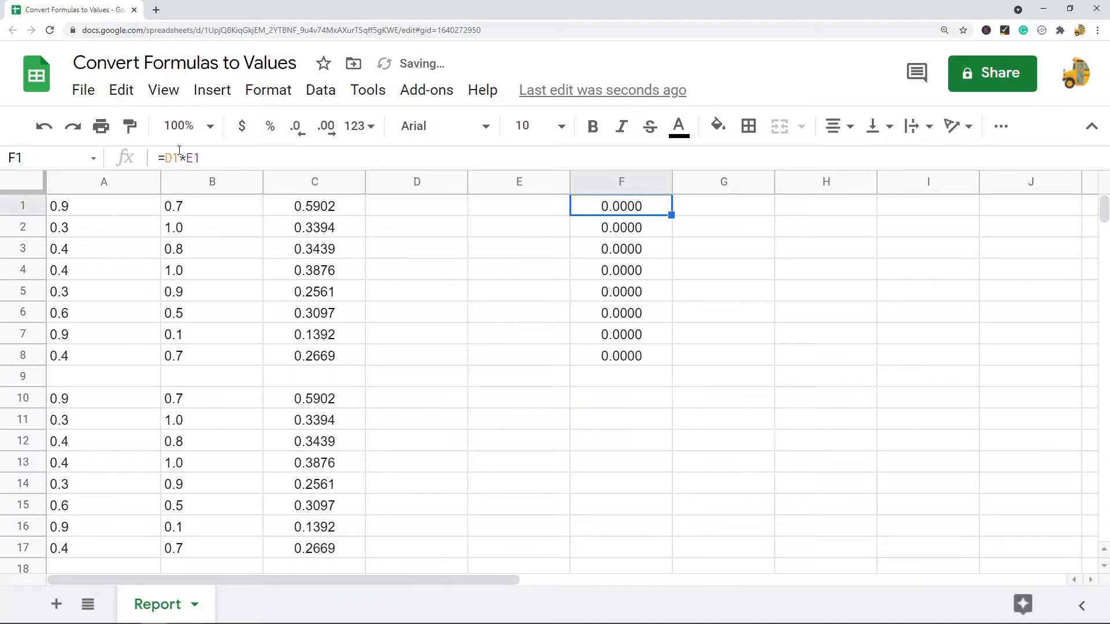
Step: Clear the stray formulas in F, then select the product results in C1:C8 and column C
double_click(620, 205)
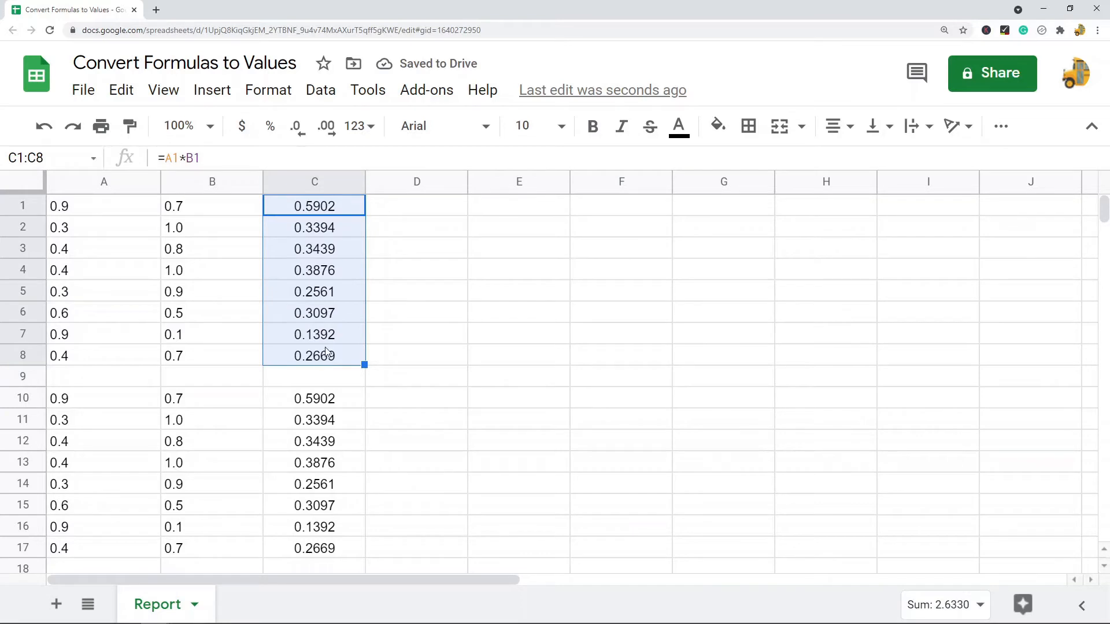
click(314, 206)
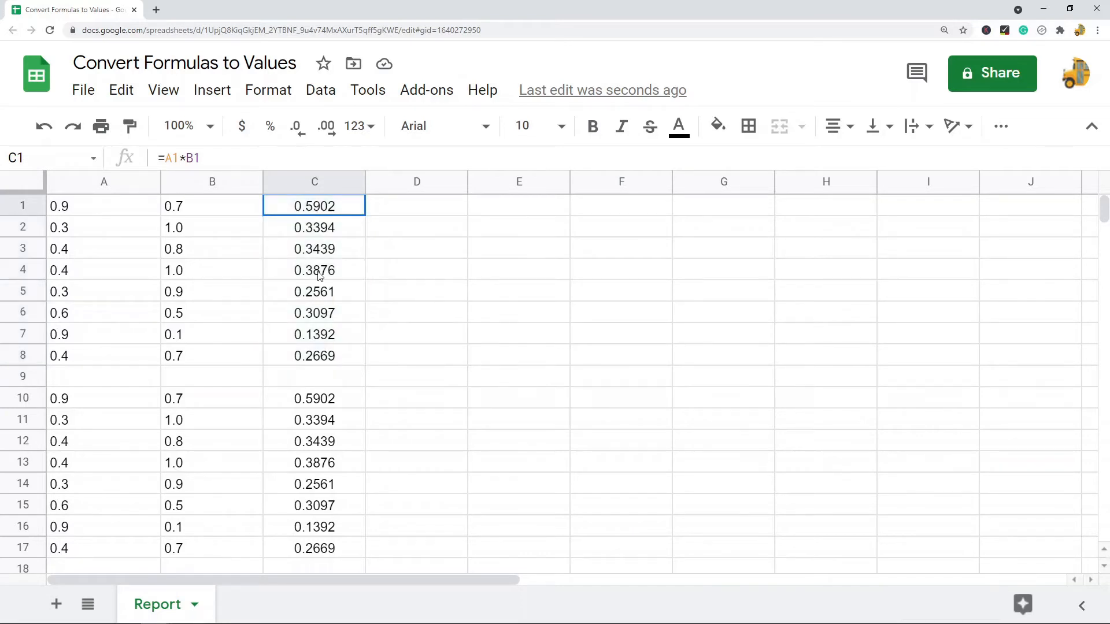
drag(313, 206, 313, 355)
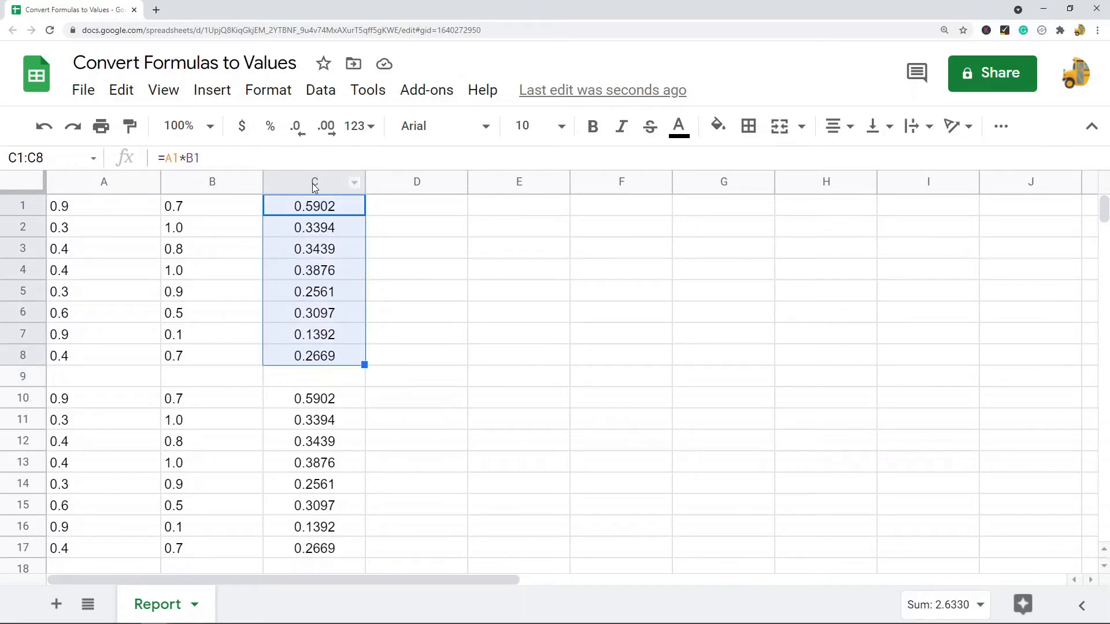
click(313, 182)
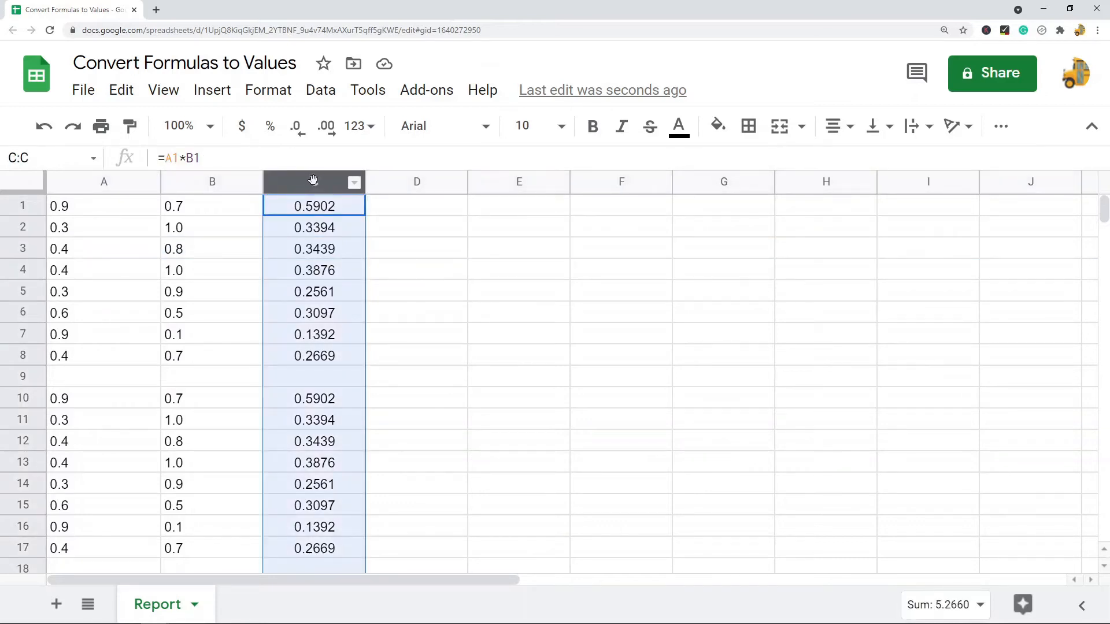
mouse_move(317, 180)
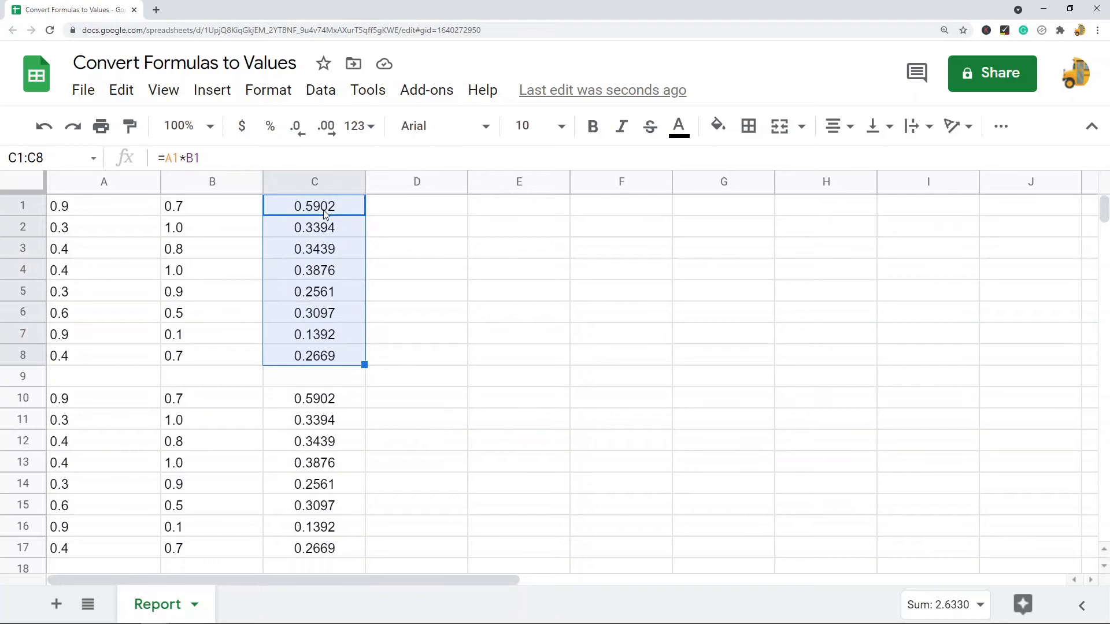
Step: Paste the copied C1:C8 results into E1:E8 as values only via Paste special
right_click(313, 206)
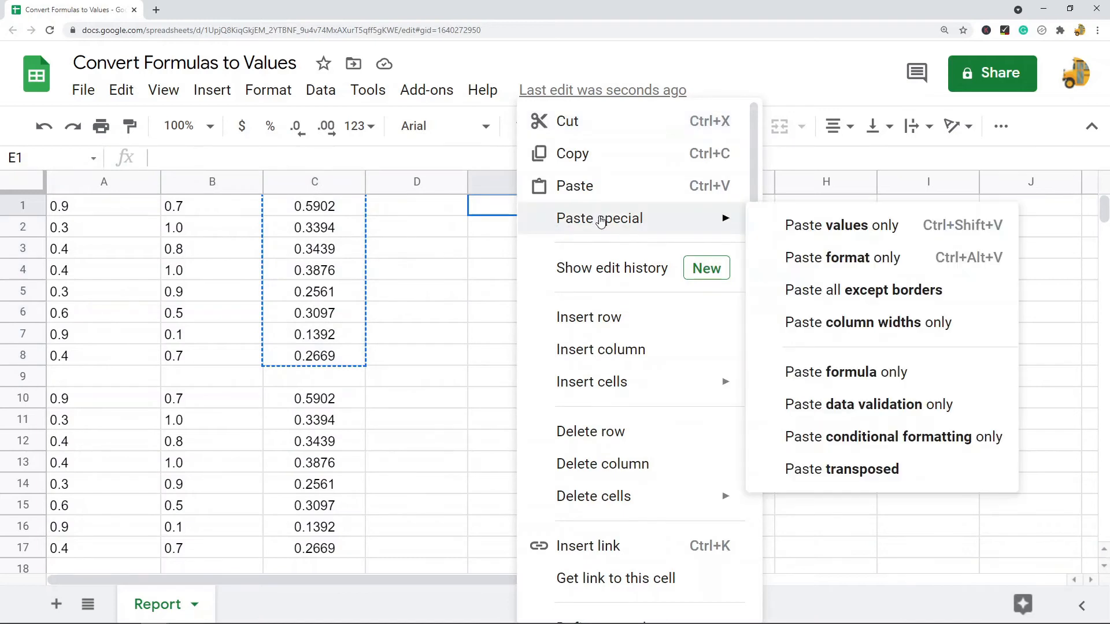
mouse_move(585, 226)
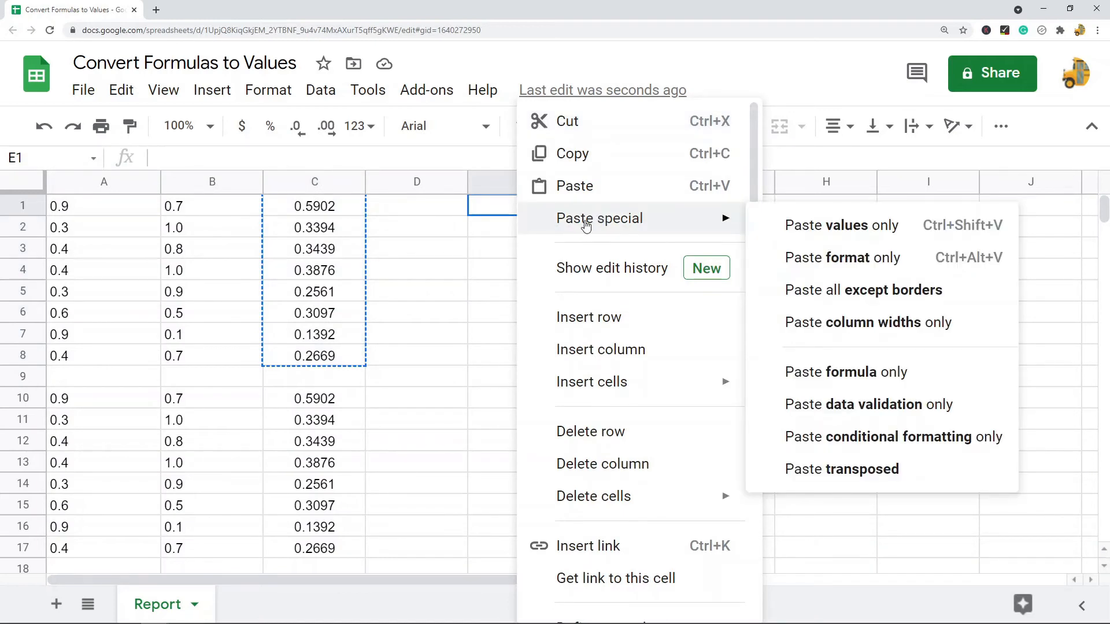
mouse_move(846, 230)
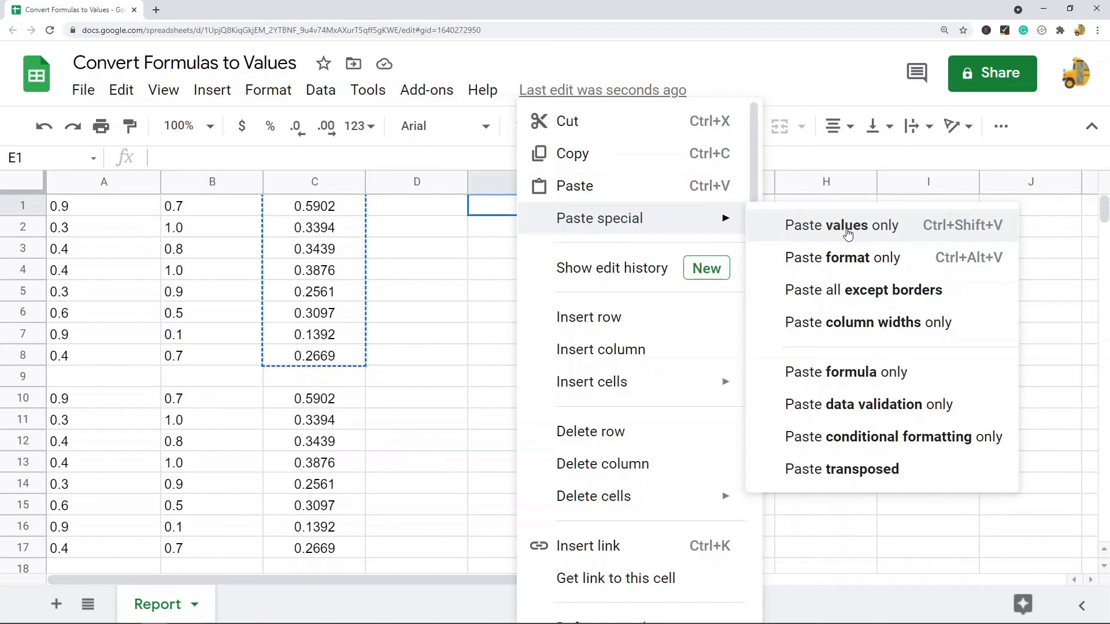
click(846, 226)
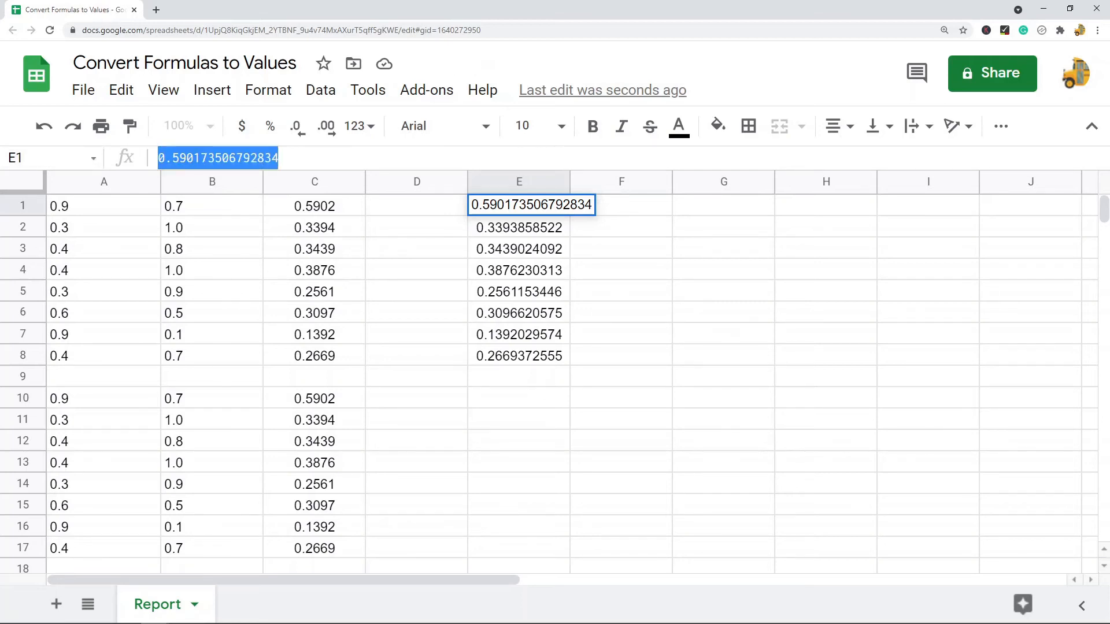
Step: Deselect the pasted values in column E before selecting the second block C10:C17
click(621, 334)
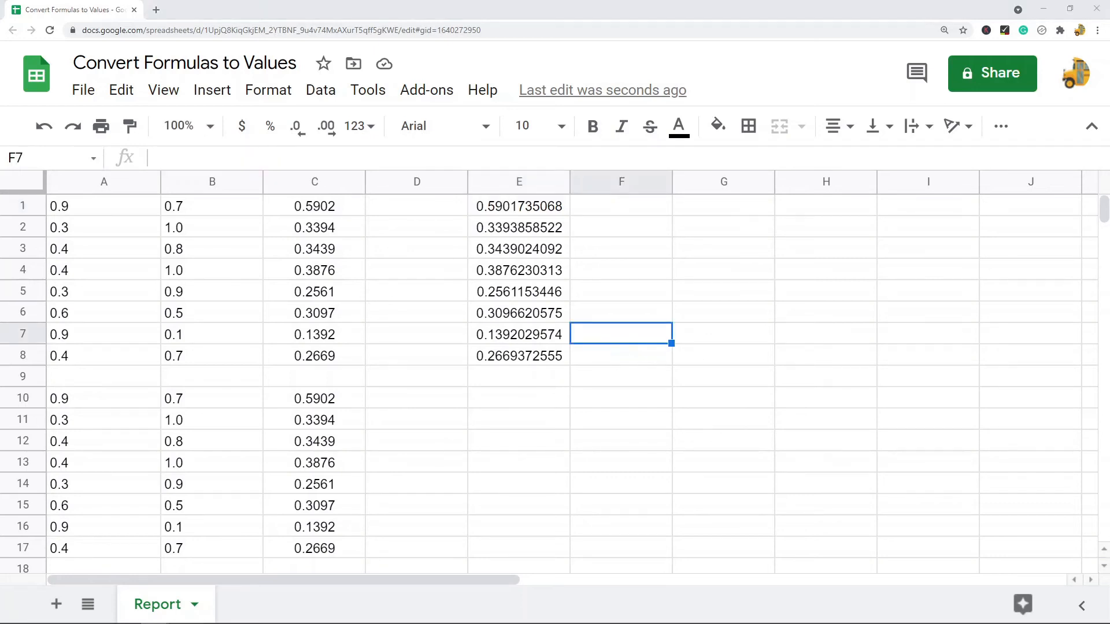
mouse_move(496, 405)
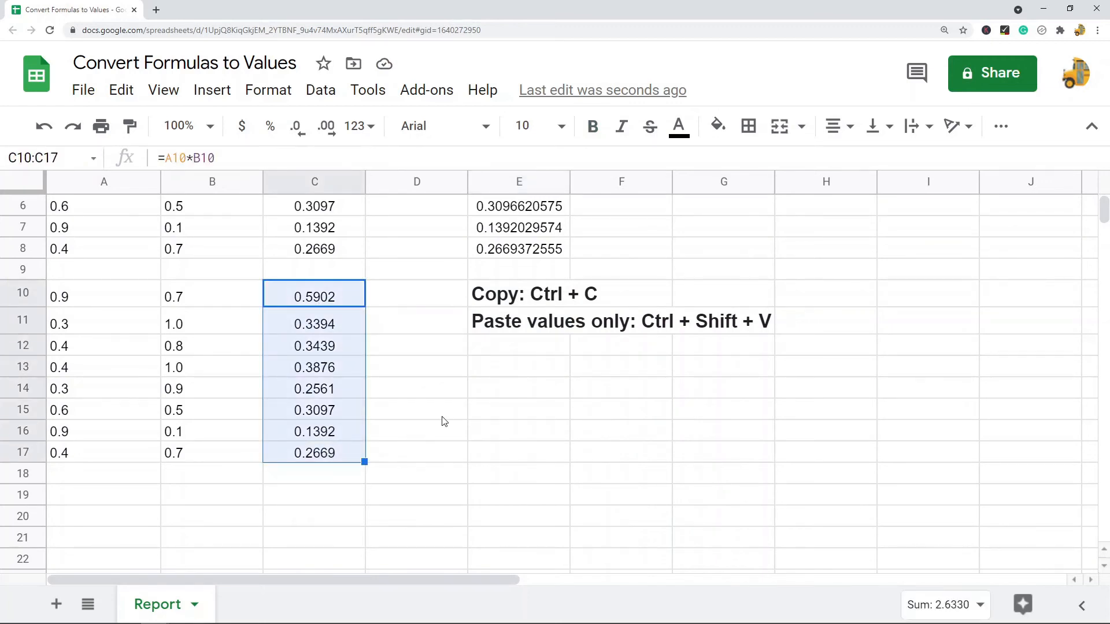
Step: Paste the C10:C17 results into D10:D17 as plain values with Ctrl+Shift+V
click(416, 295)
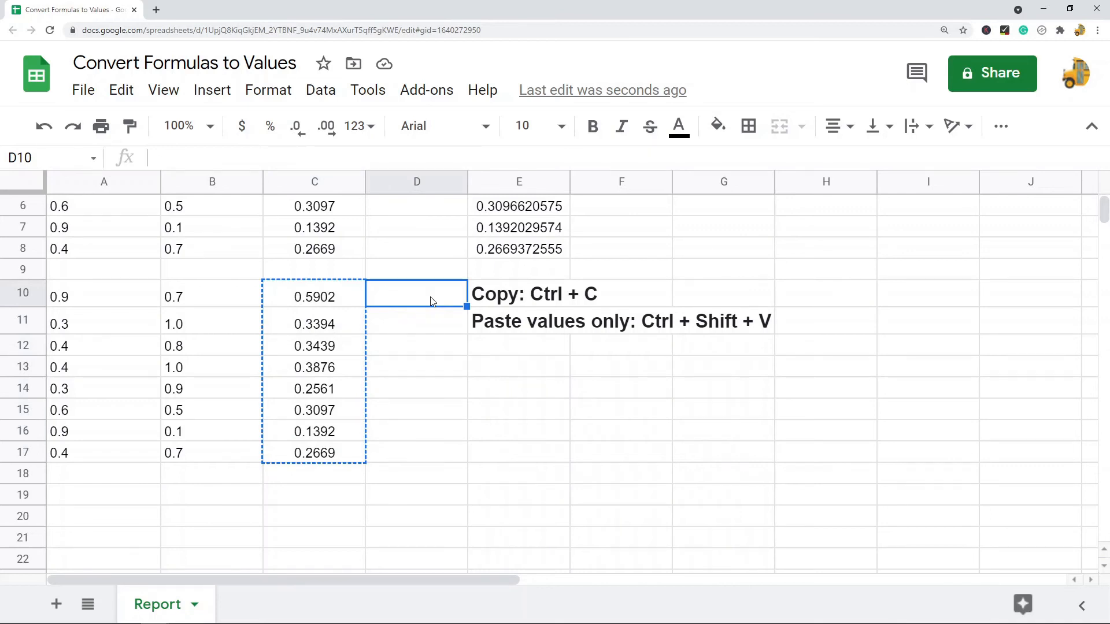
key(Ctrl+Shift+V)
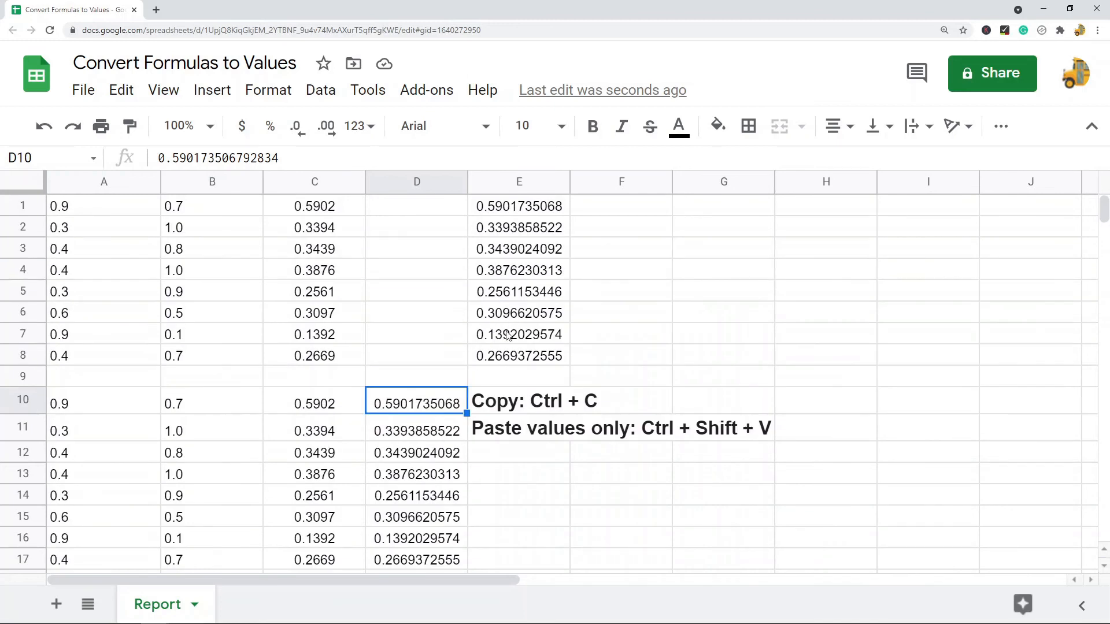
mouse_move(507, 334)
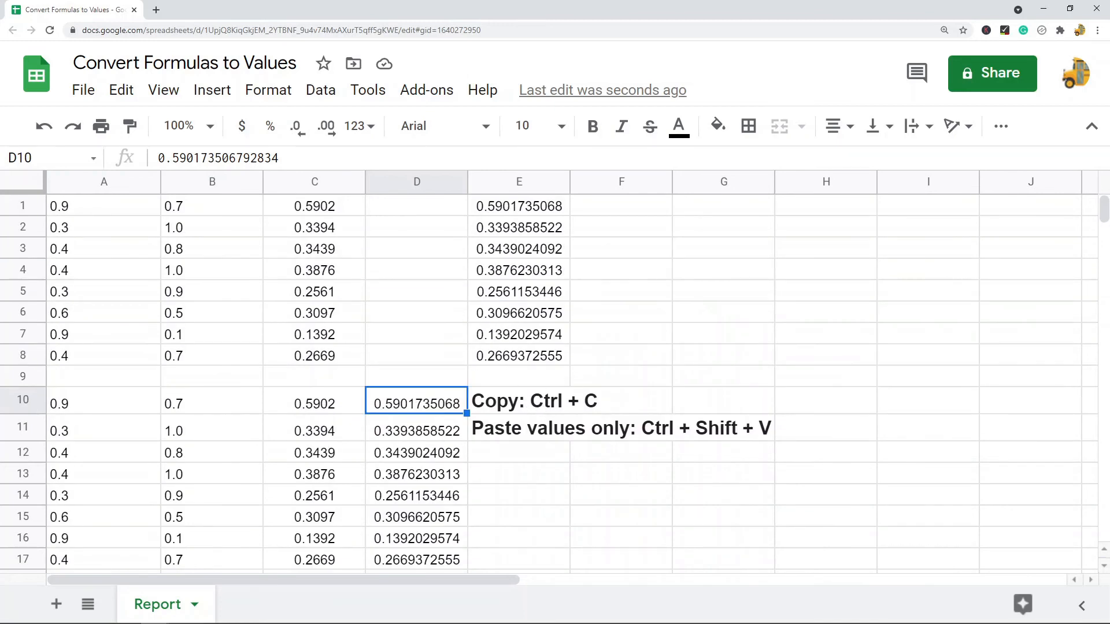